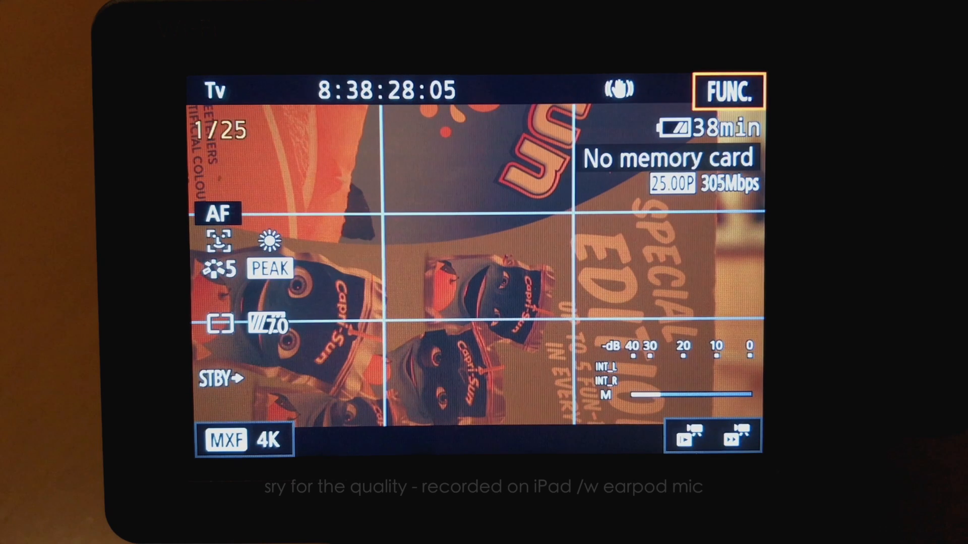
- Open the Browser Remote setting under the FUNC. menu's Wi-Fi Setup page
{"action": "left_click", "coordinate": [728, 91]}
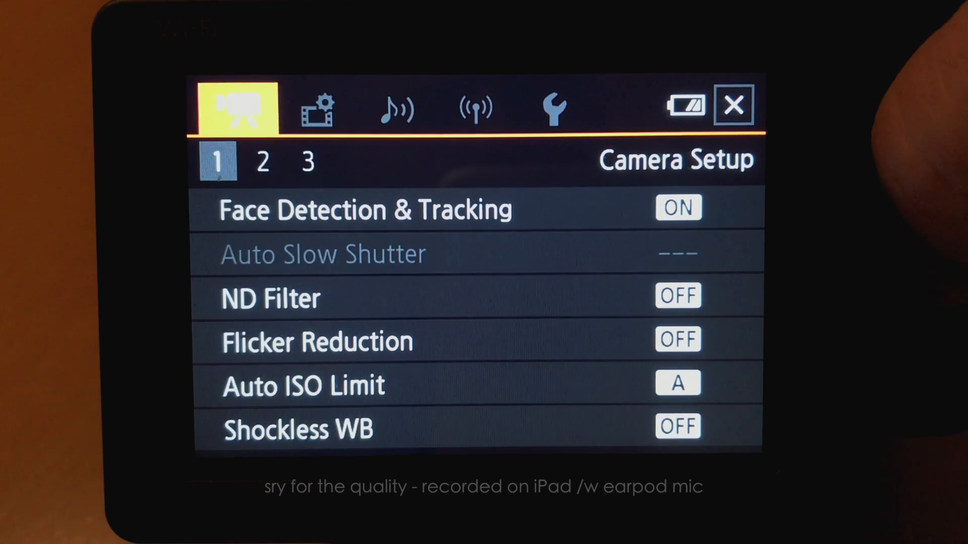
{"action": "left_click", "coordinate": [316, 107]}
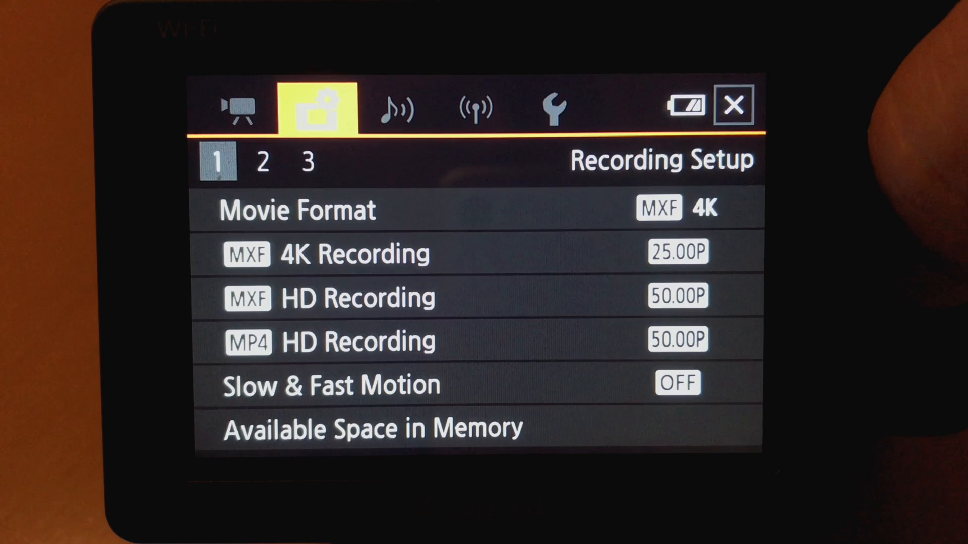
{"action": "left_click", "coordinate": [474, 107]}
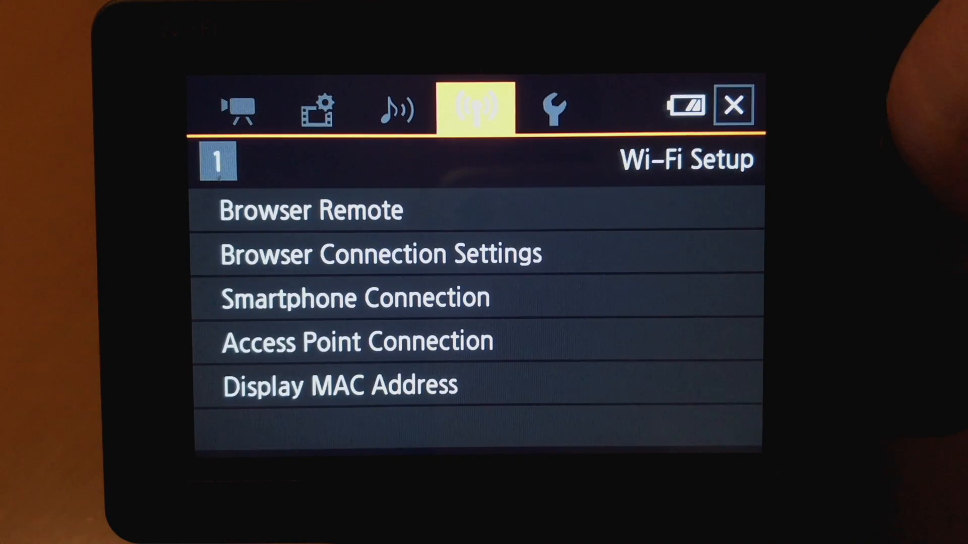
{"action": "left_click", "coordinate": [310, 210]}
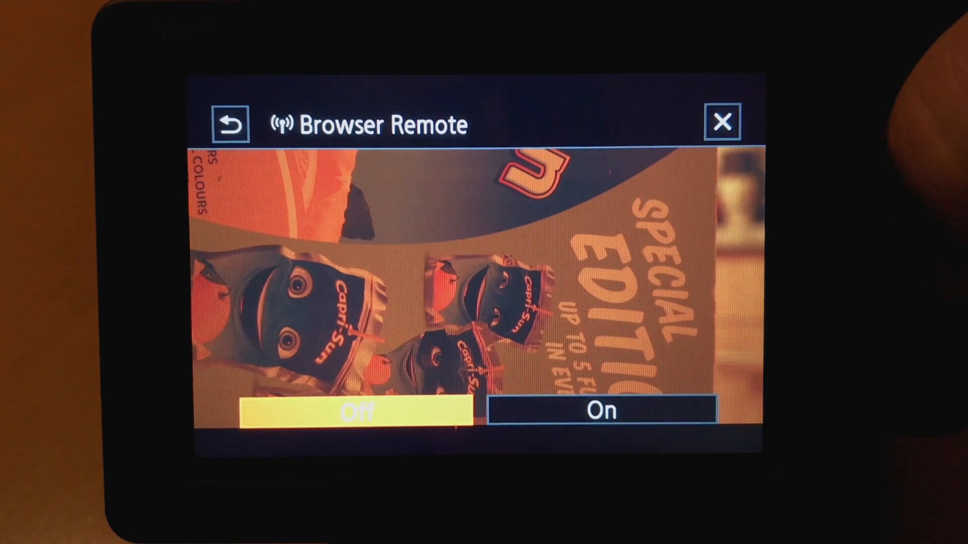
- Set Browser Remote to On
{"action": "left_click", "coordinate": [601, 410]}
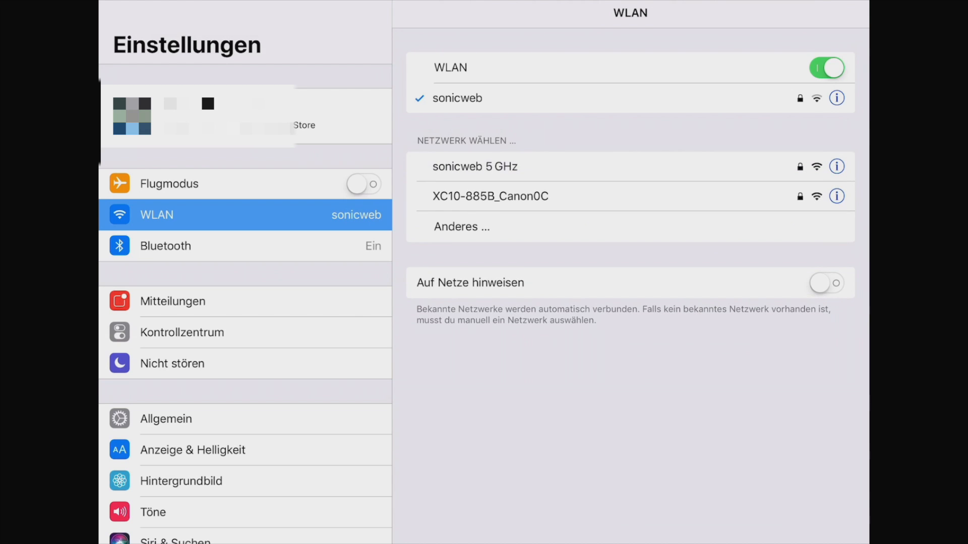
{"action": "left_click", "coordinate": [489, 196]}
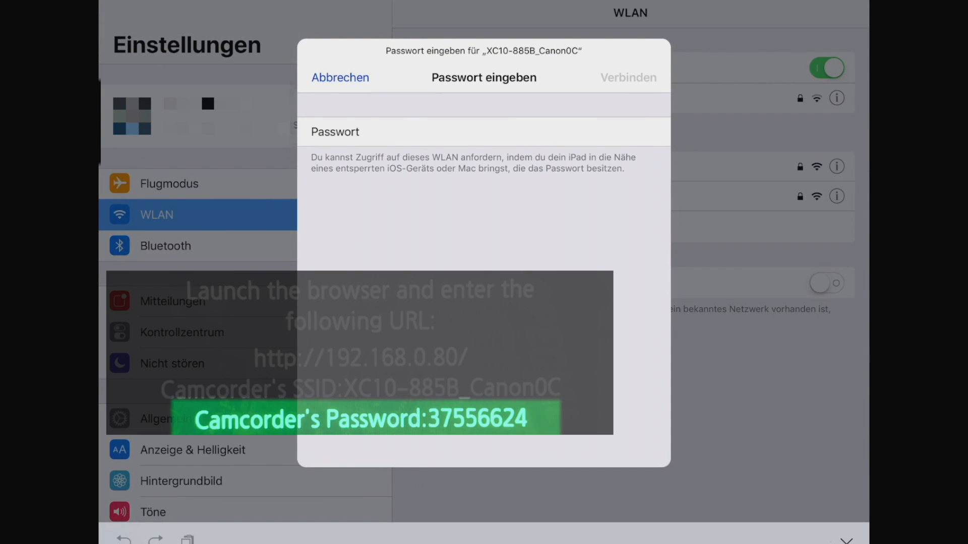
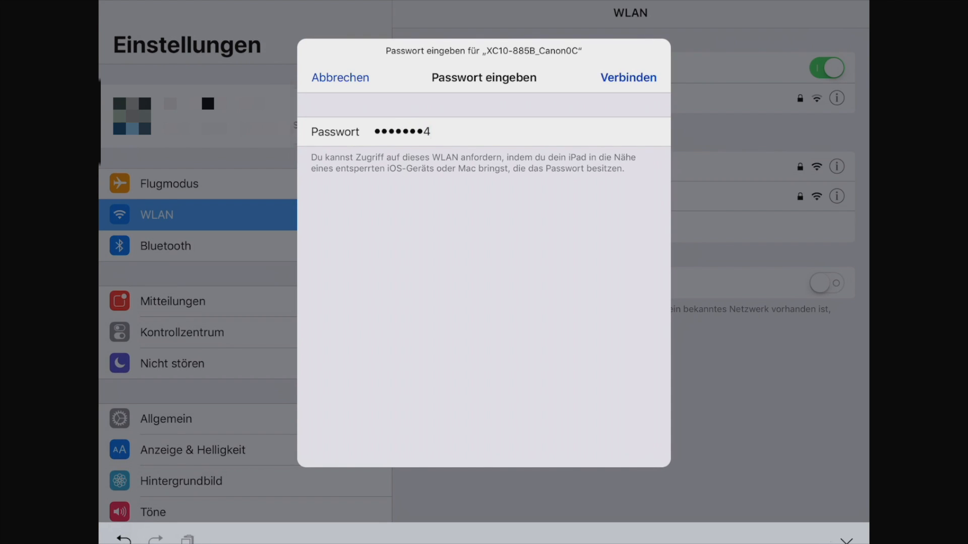
{"action": "left_click", "coordinate": [627, 77]}
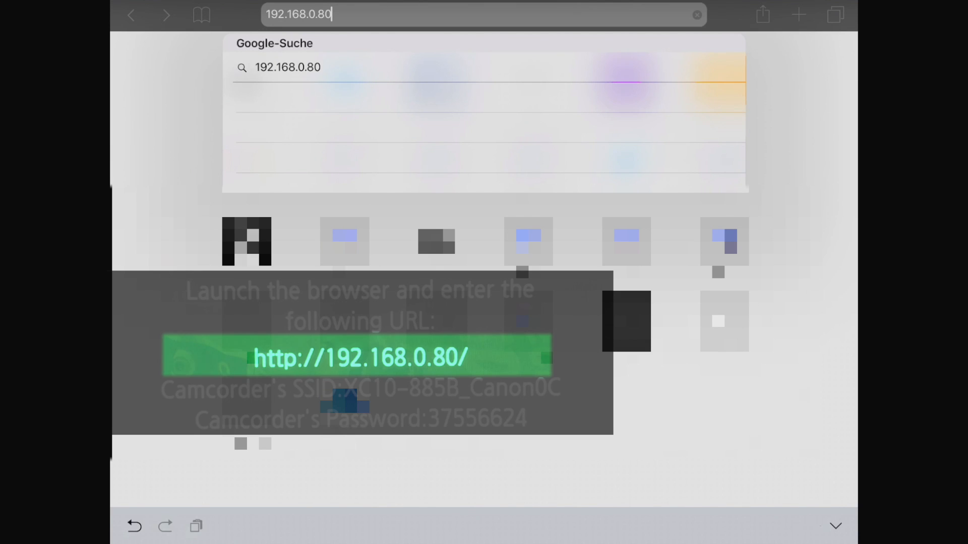
- Load the camcorder's Browser Remote page at 192.168.0.80 in Safari
{"action": "key", "text": "Enter"}
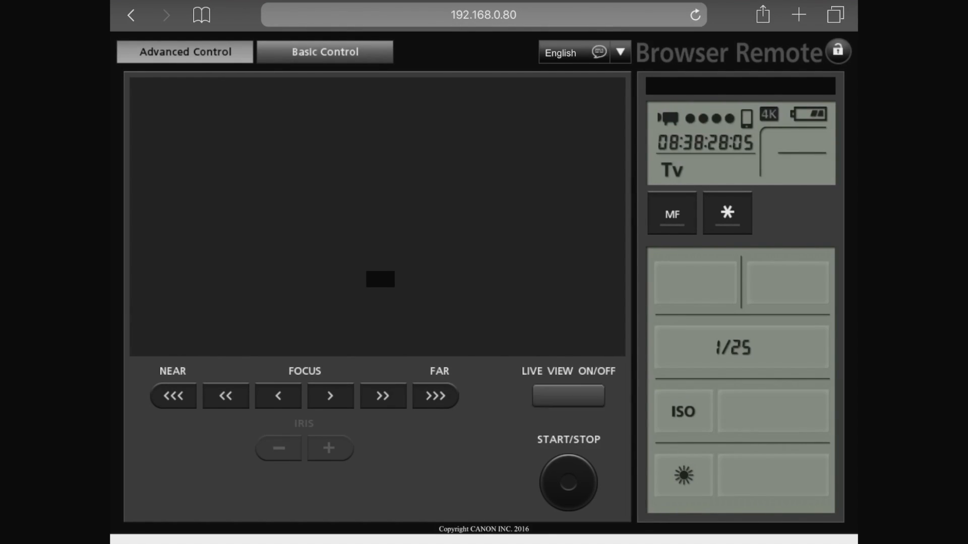
- Switch LIVE VIEW on to stream the camcorder's image
{"action": "left_click", "coordinate": [566, 396]}
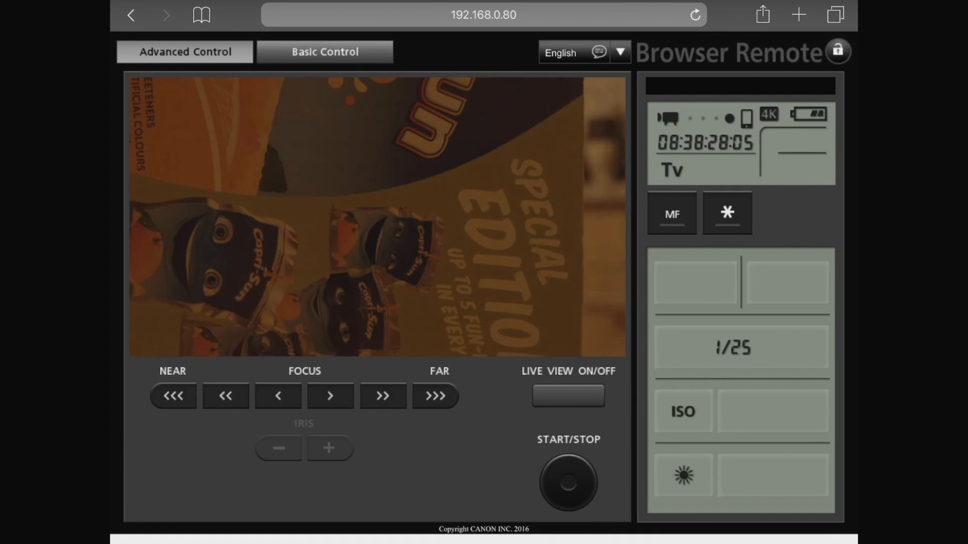